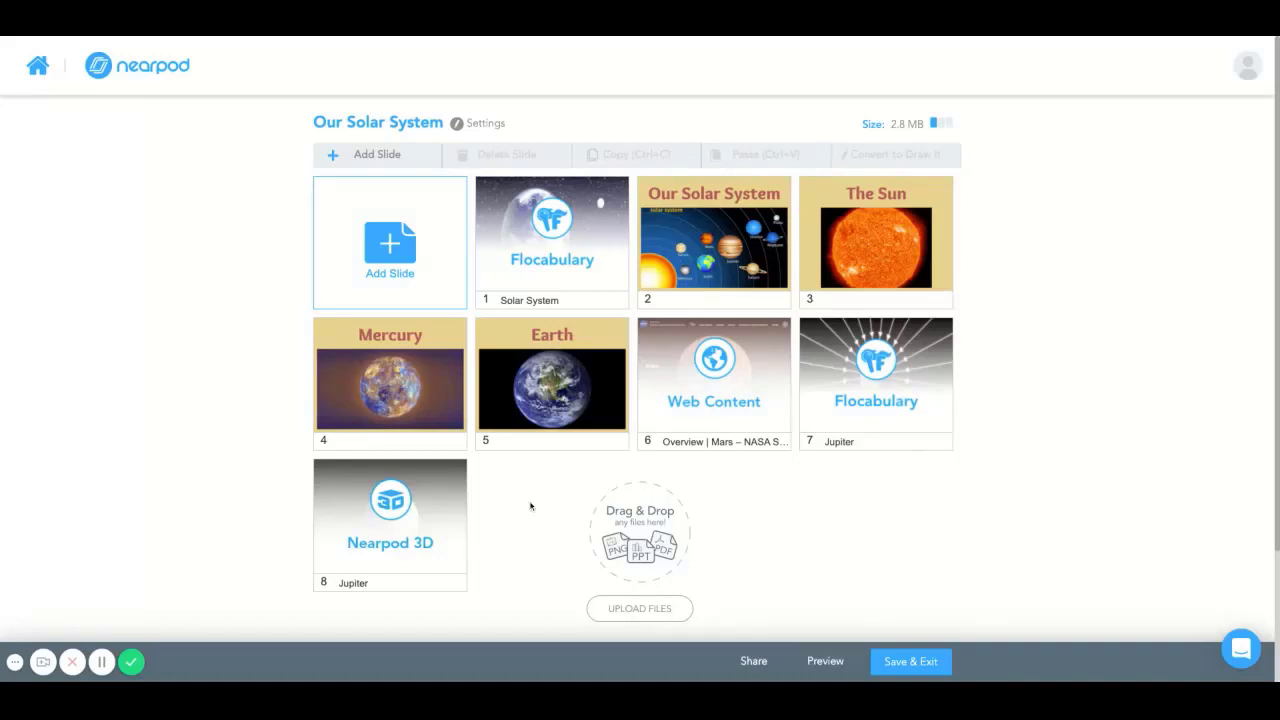
Step: Review the existing Jupiter 3D slide in the Our Solar System lesson before adding another
left_click(390, 242)
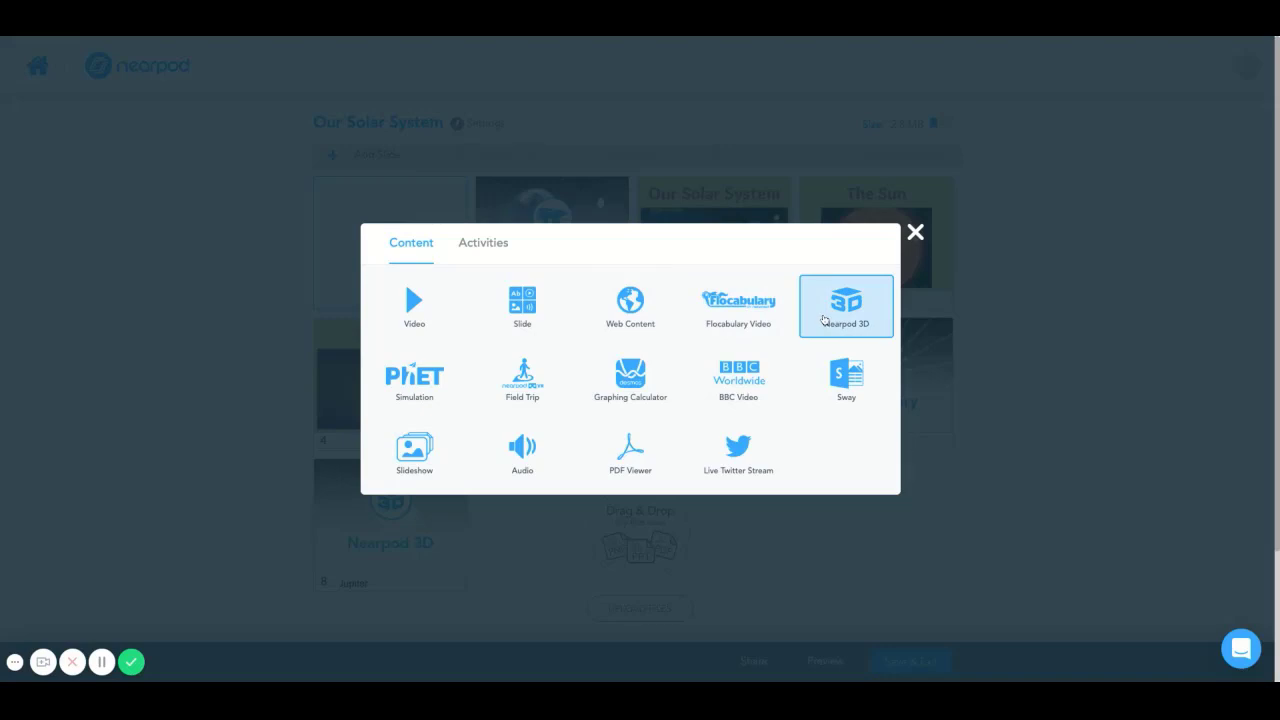
left_click(914, 232)
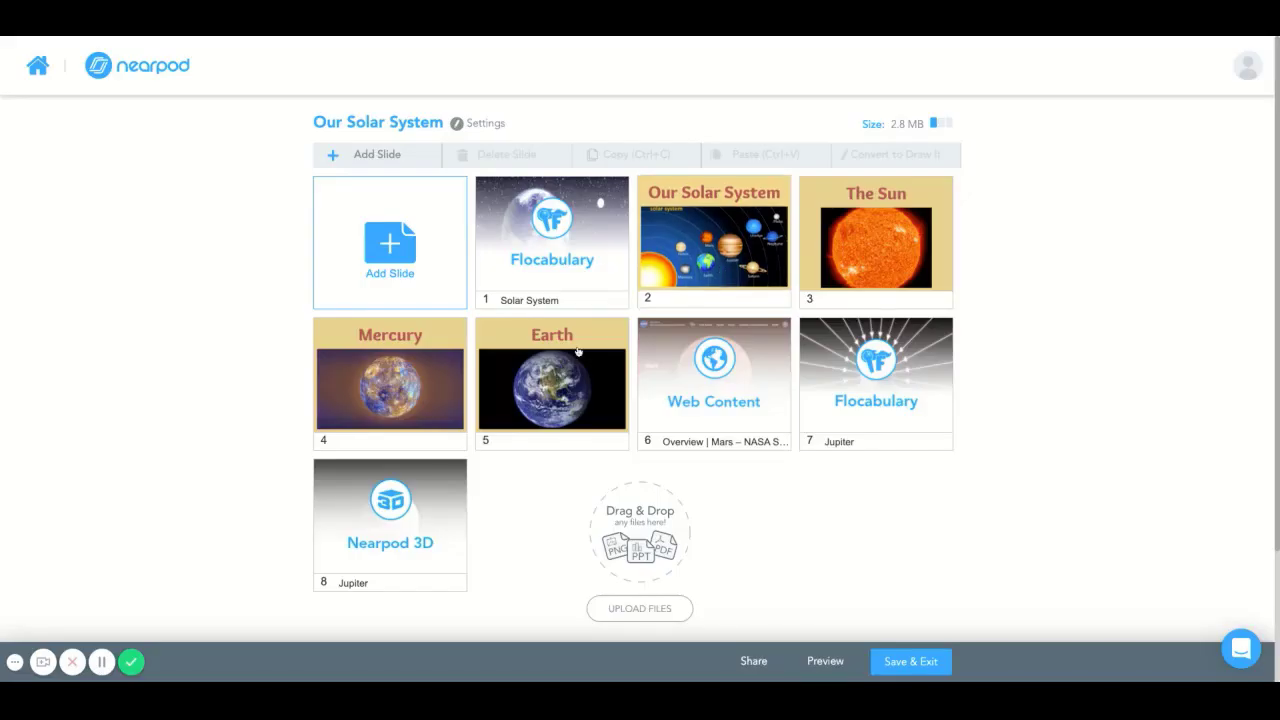
left_click(390, 516)
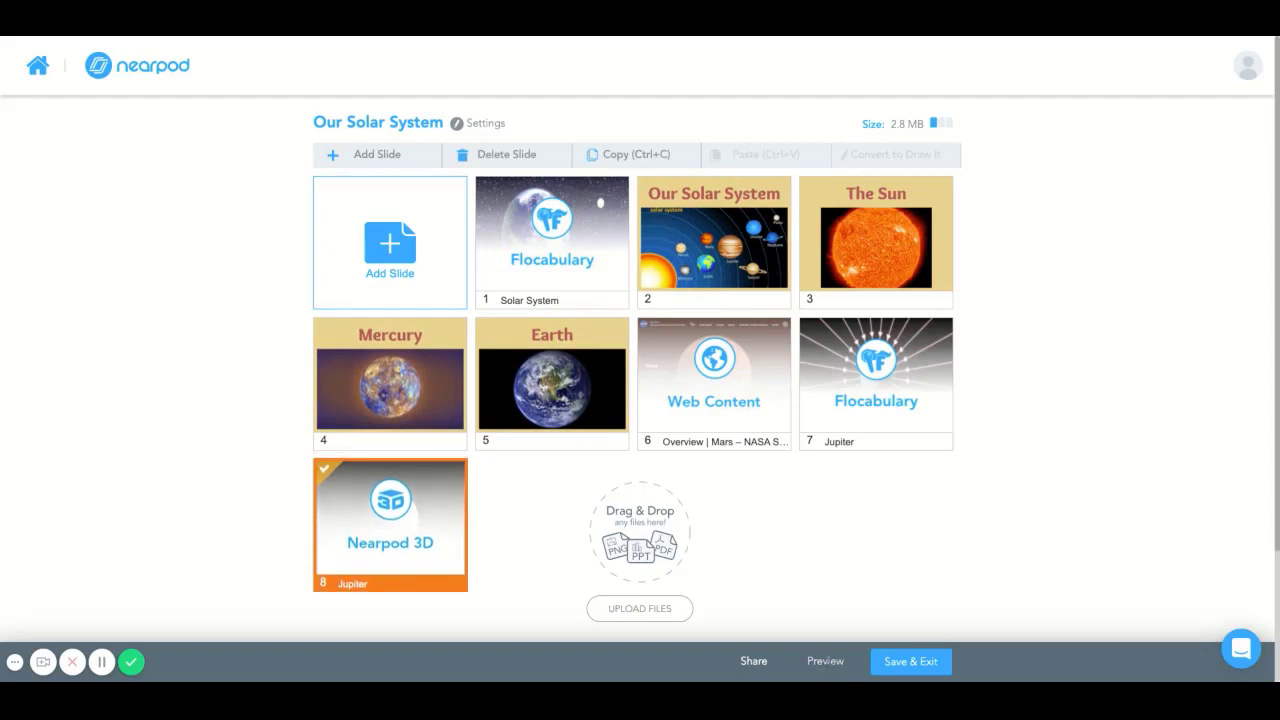
left_click(824, 660)
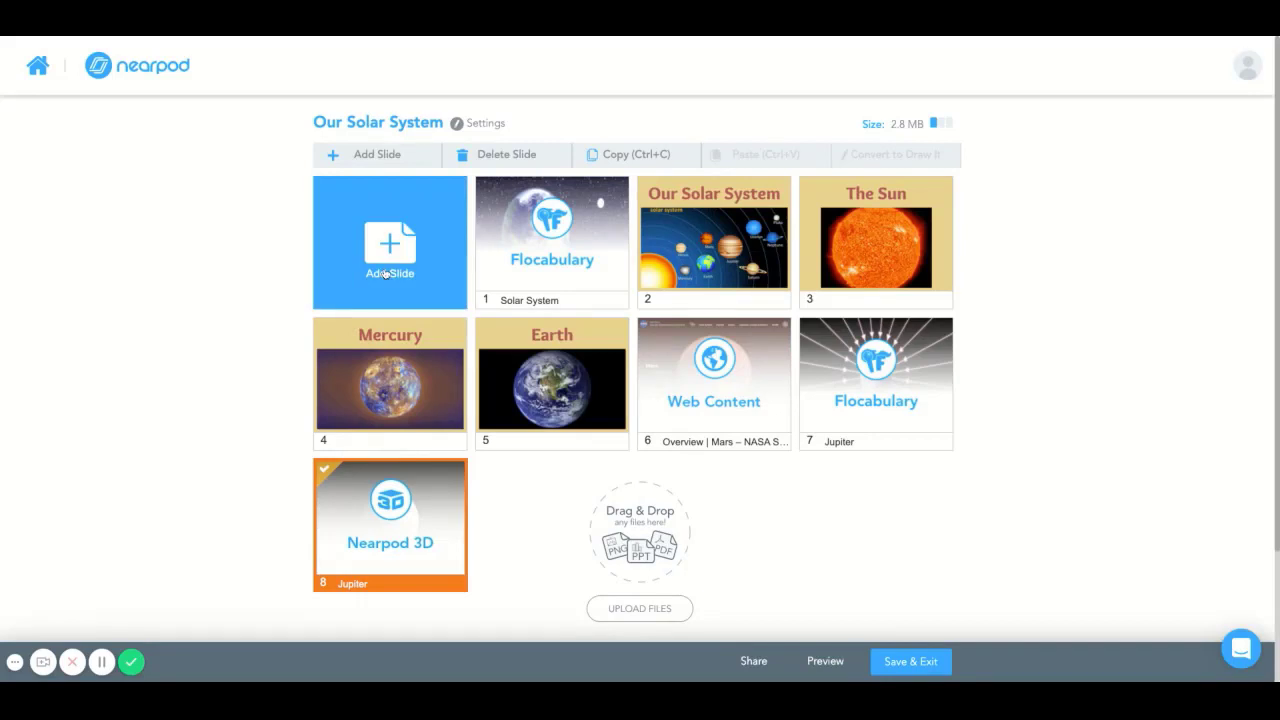
Step: Add a new slide, choosing Nearpod 3D from the Content types
left_click(388, 244)
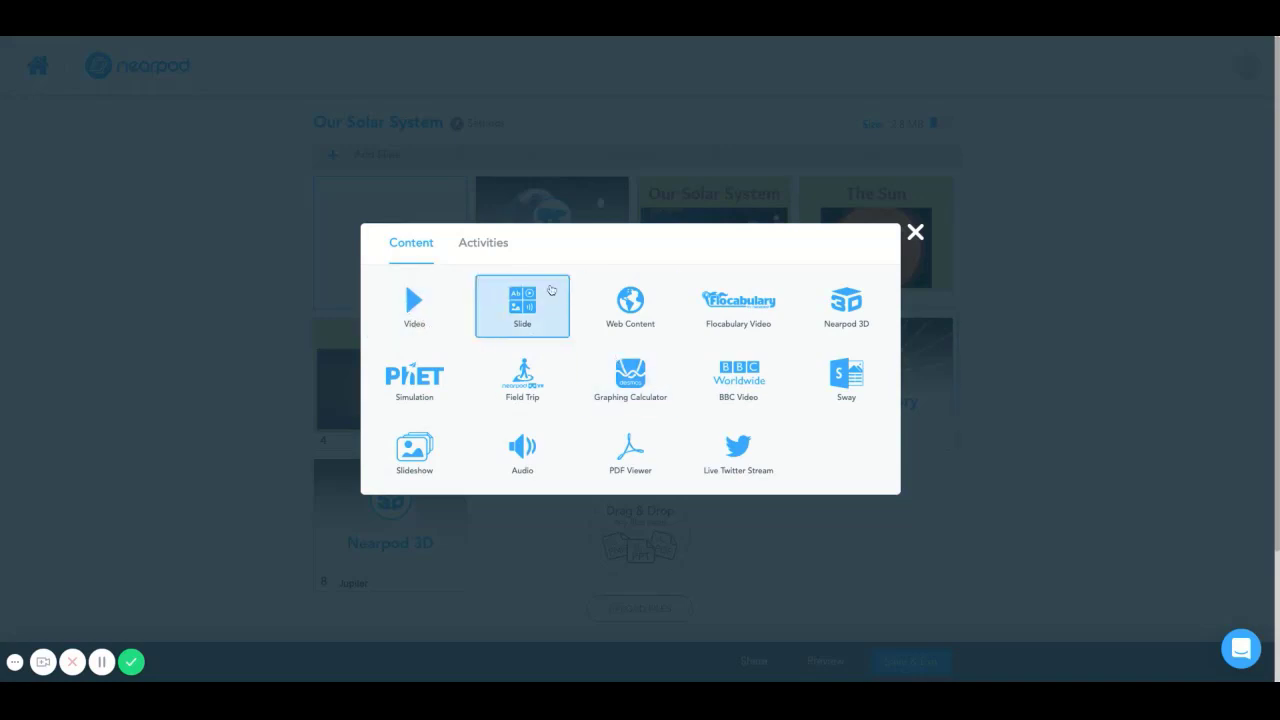
left_click(482, 242)
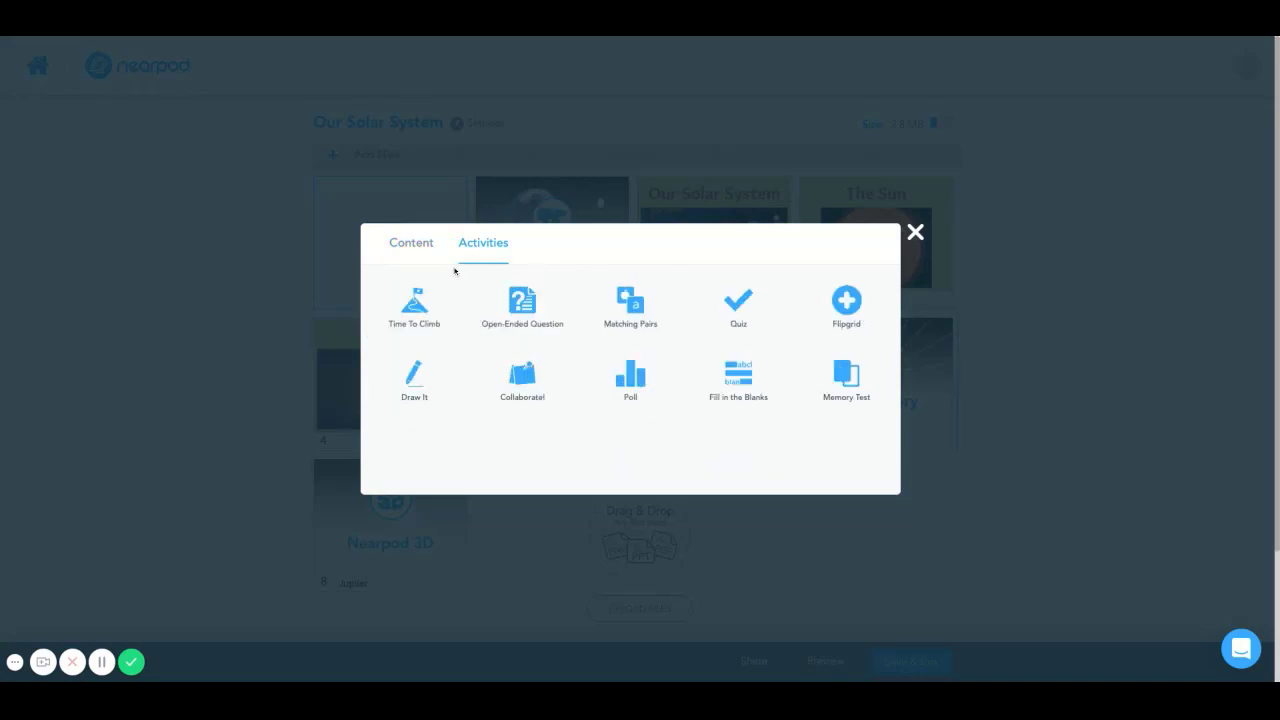
left_click(410, 242)
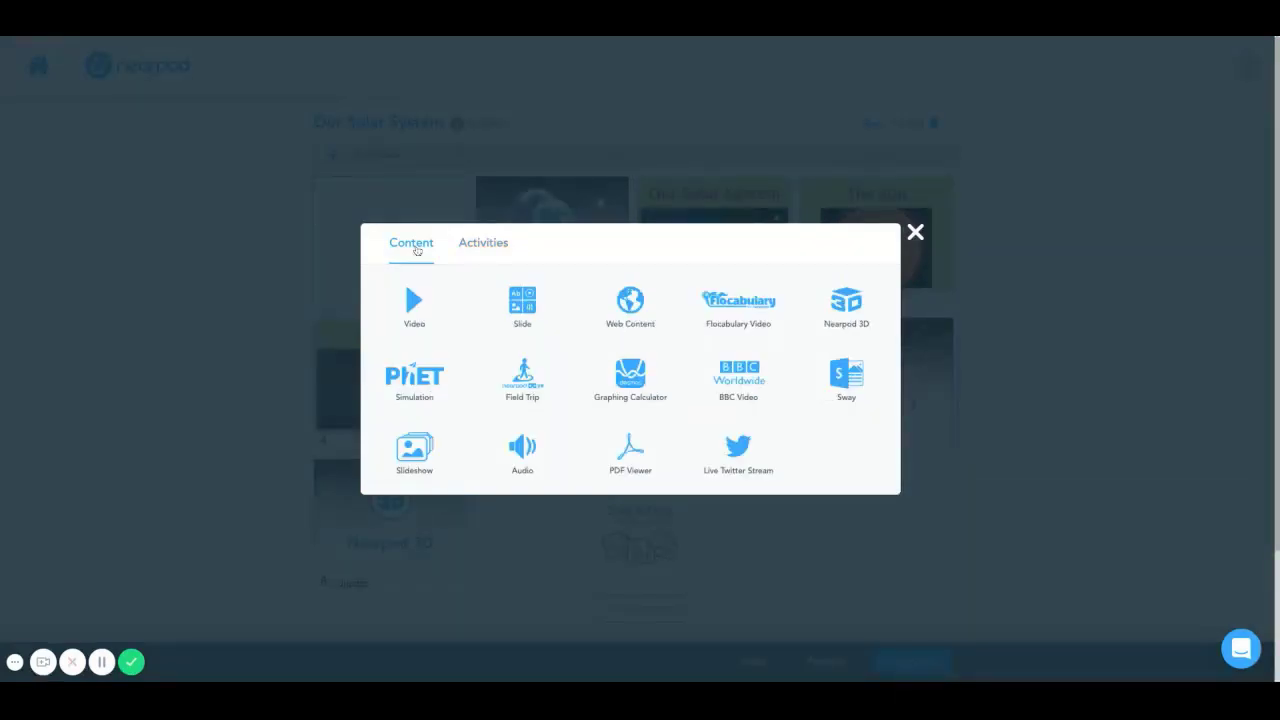
mouse_move(846, 304)
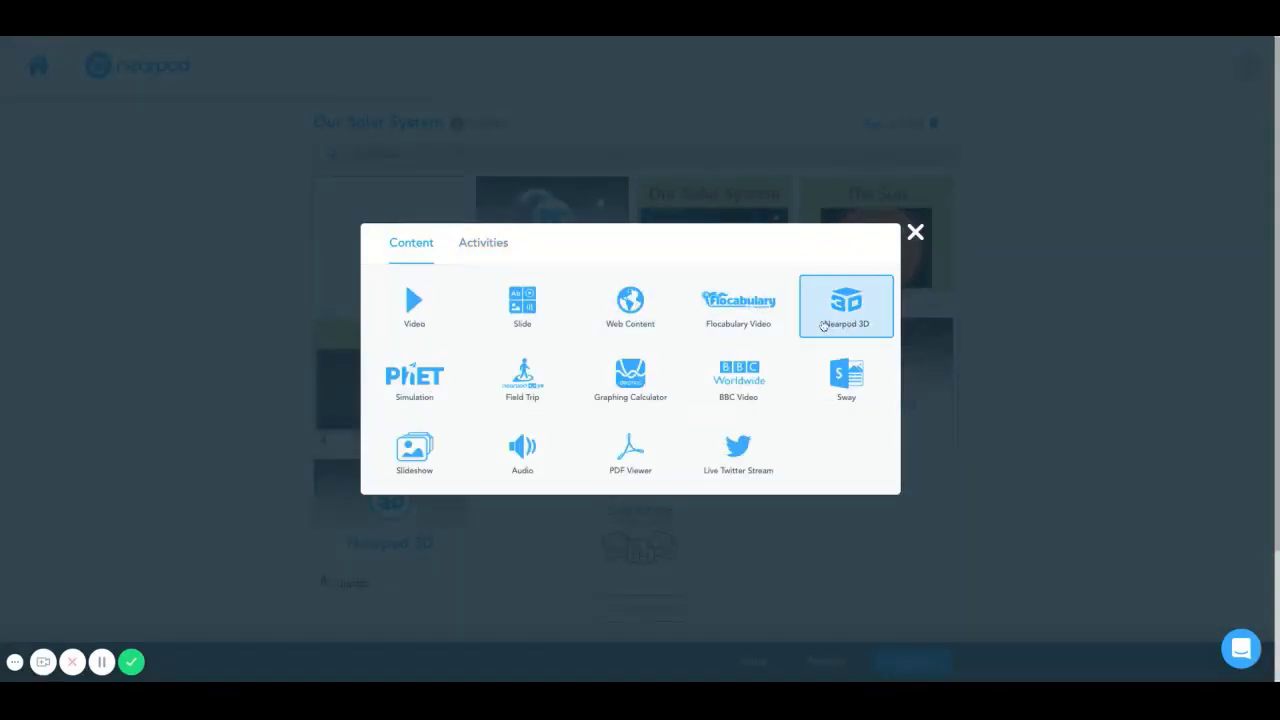
left_click(844, 304)
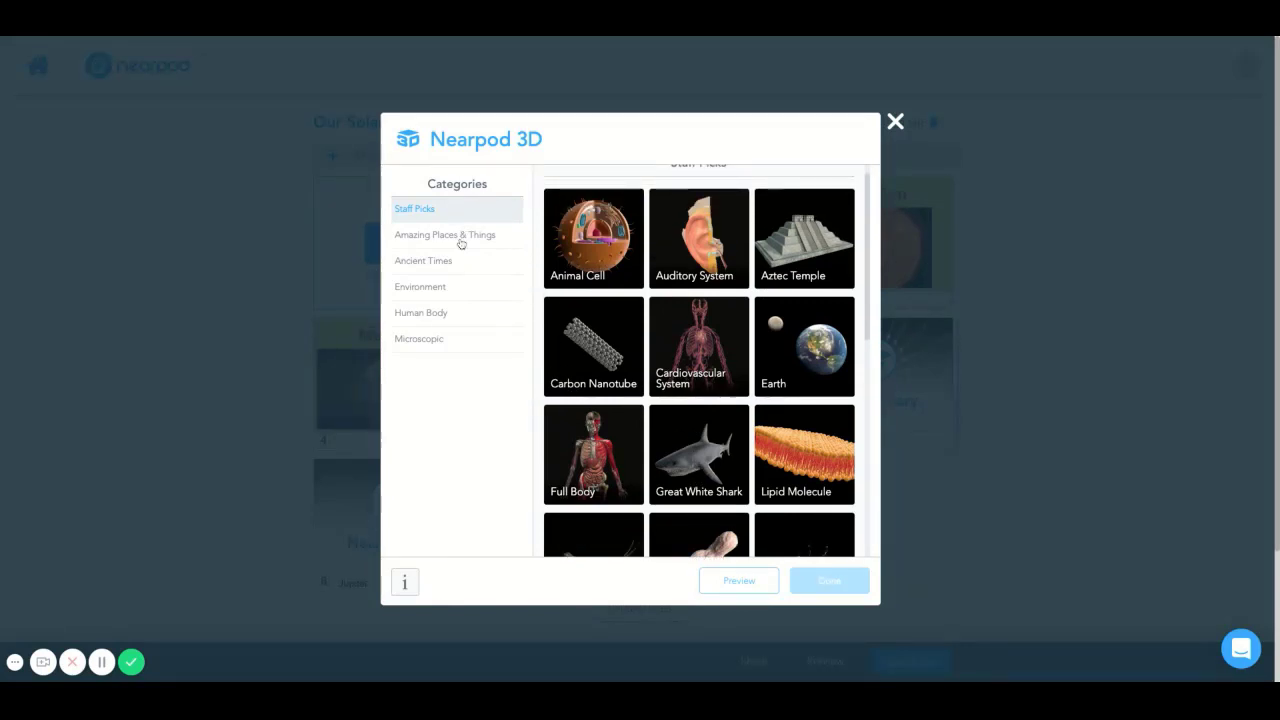
Step: In Amazing Places & Things, scroll to the planets and choose the Saturn model
left_click(444, 234)
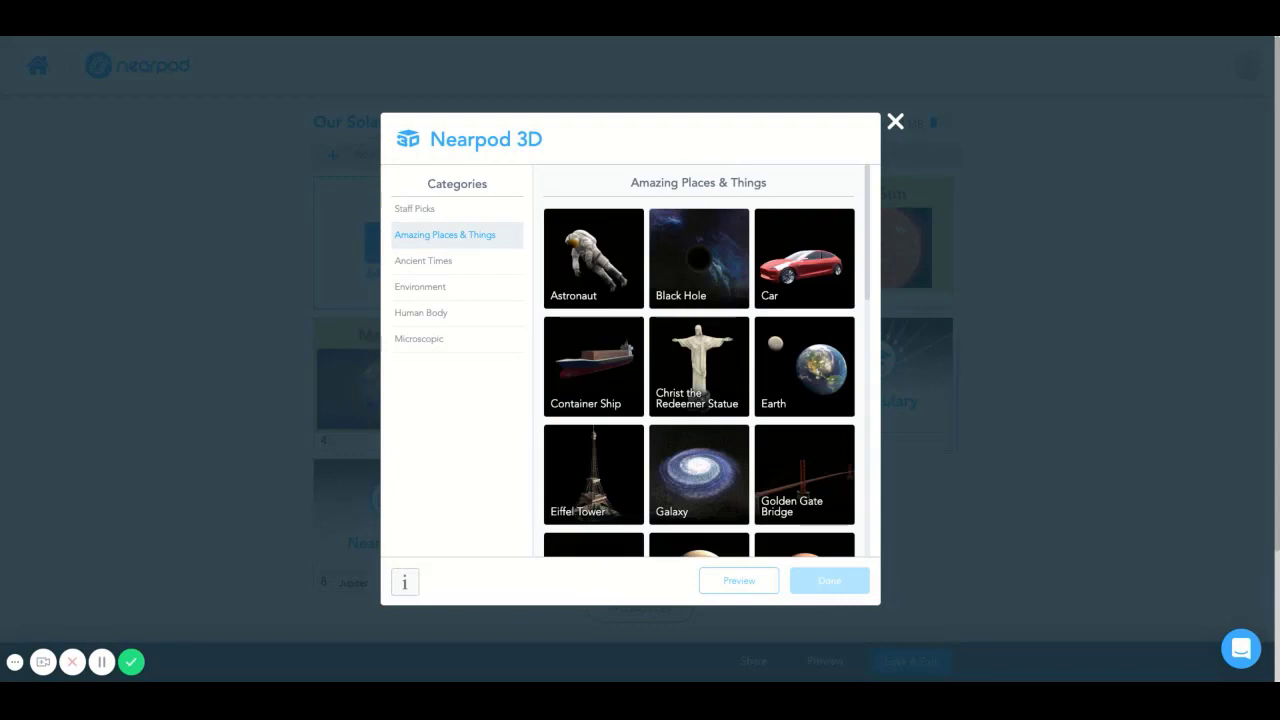
mouse_move(678, 328)
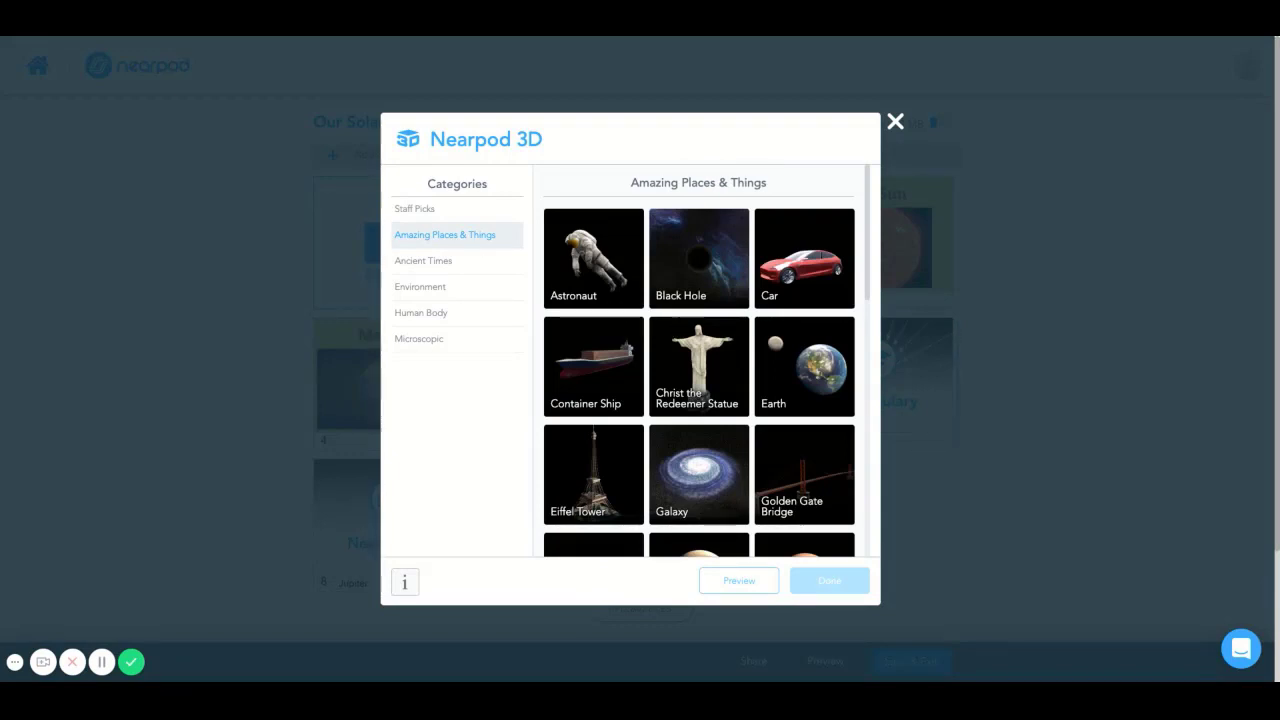
scroll("down", 3)
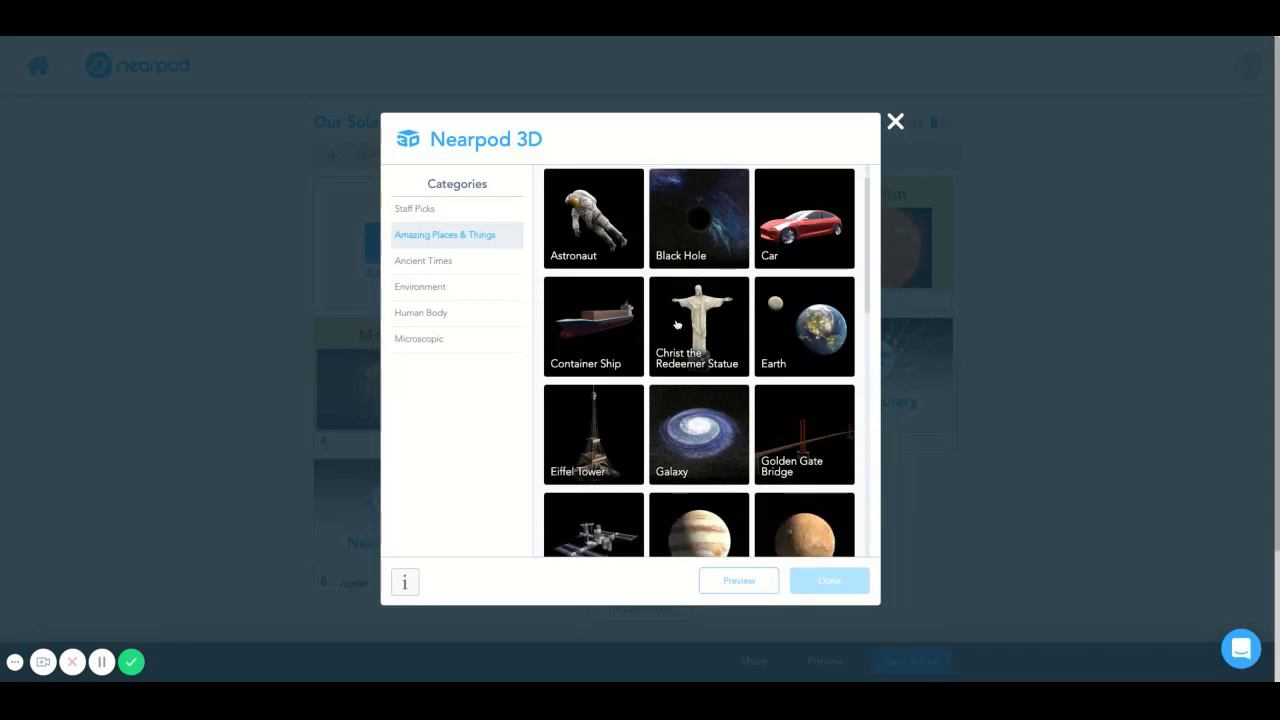
scroll("down", 3)
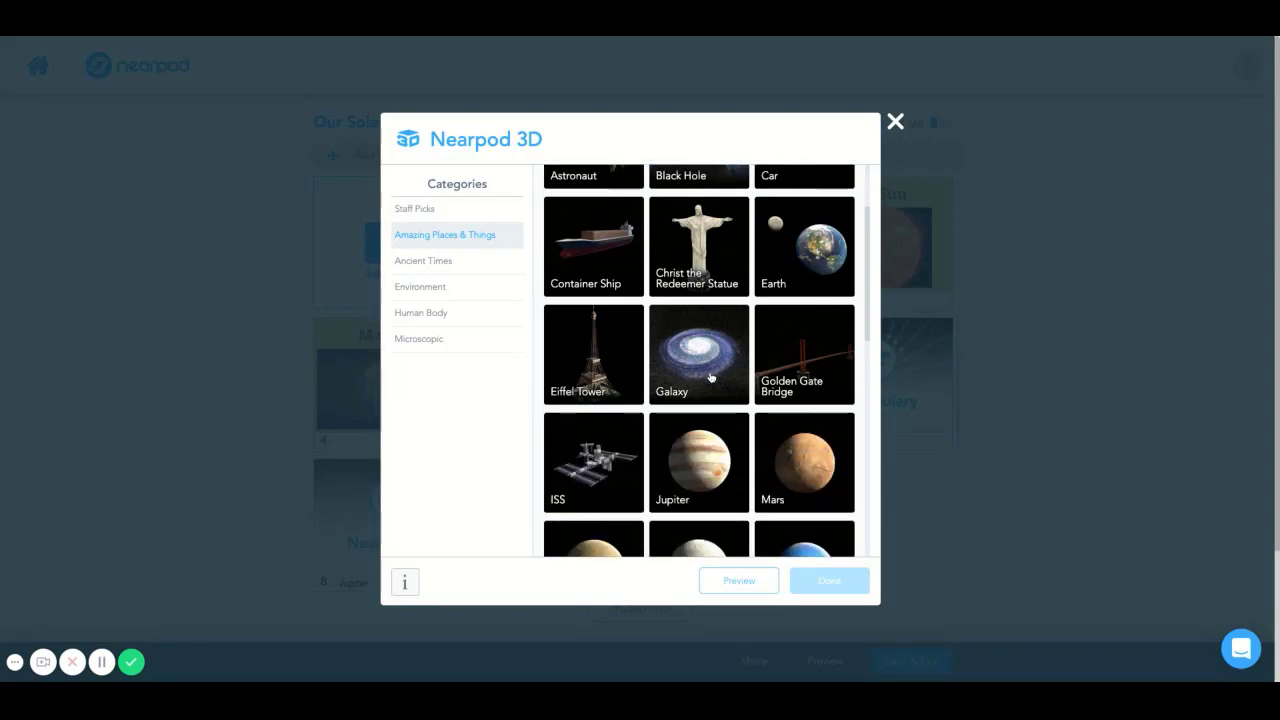
scroll("down", 3)
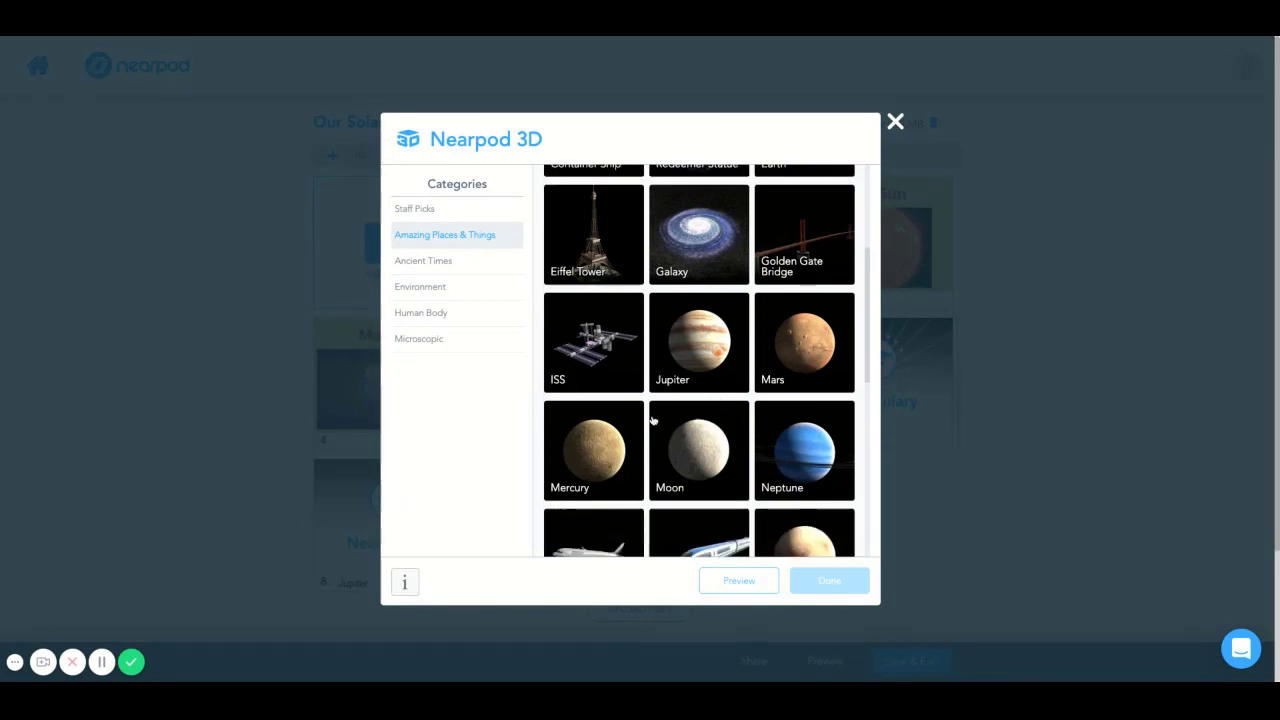
scroll("down", 3)
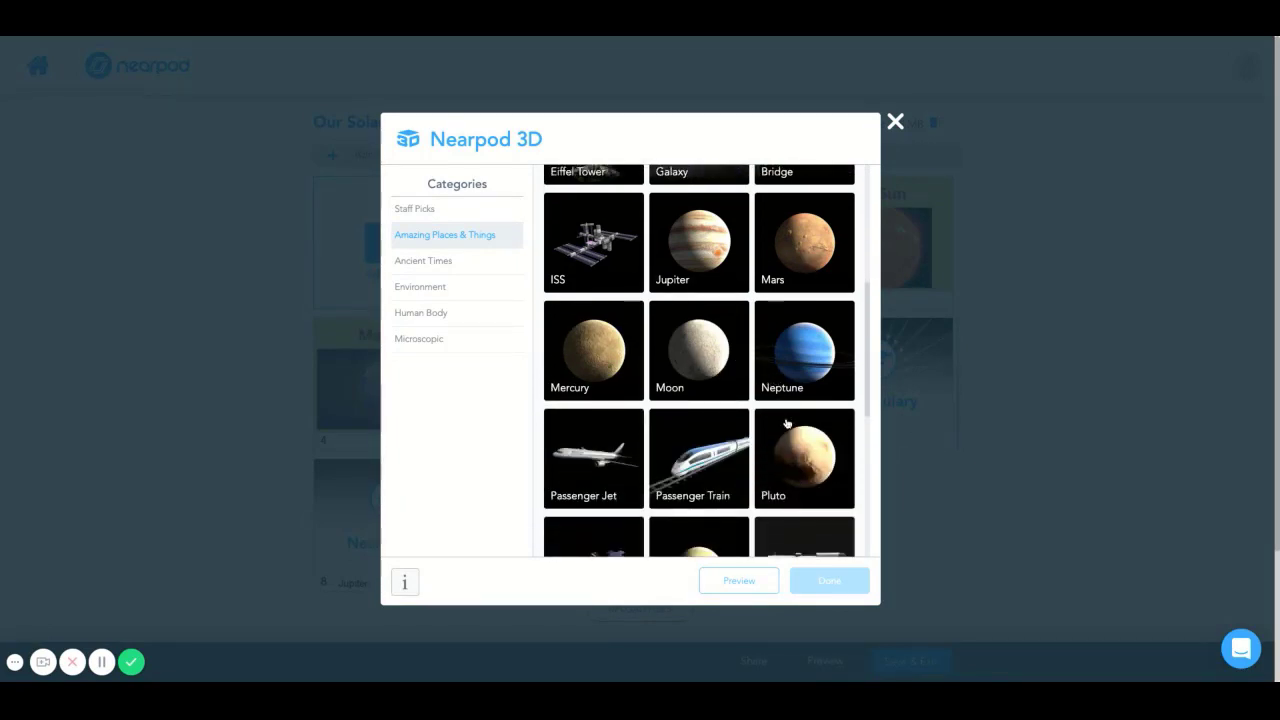
scroll("down", 3)
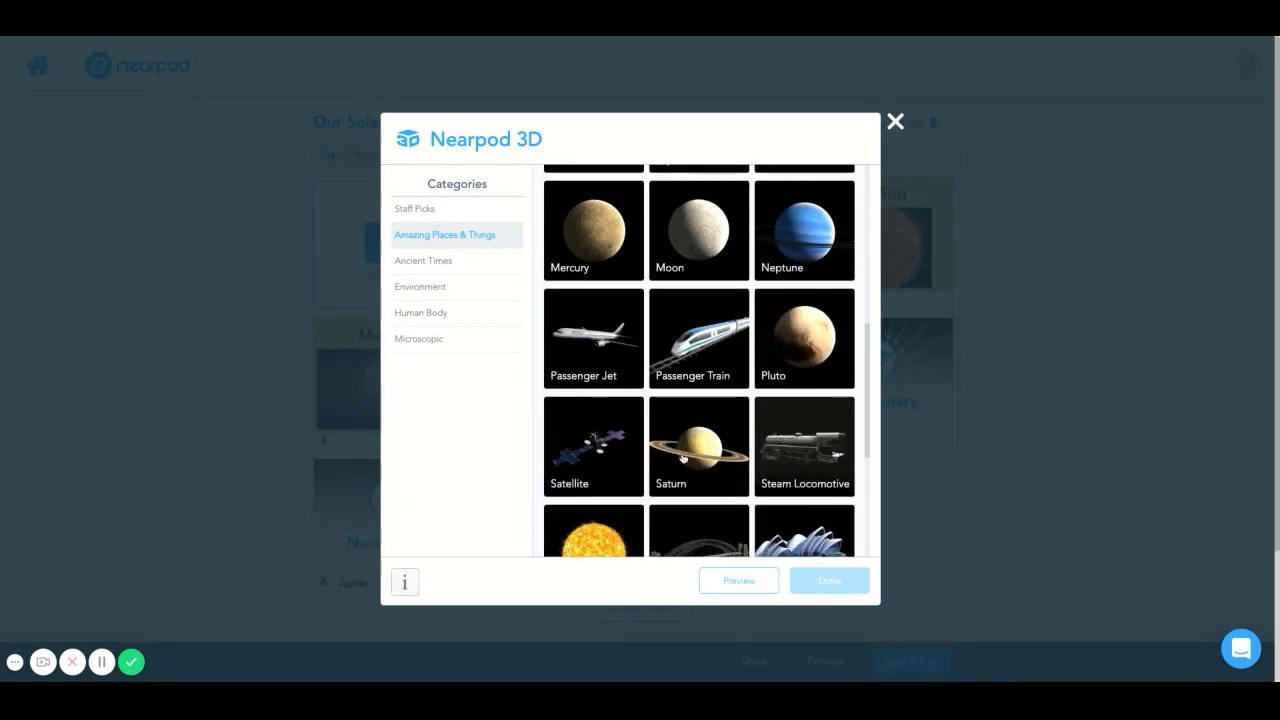
left_click(698, 444)
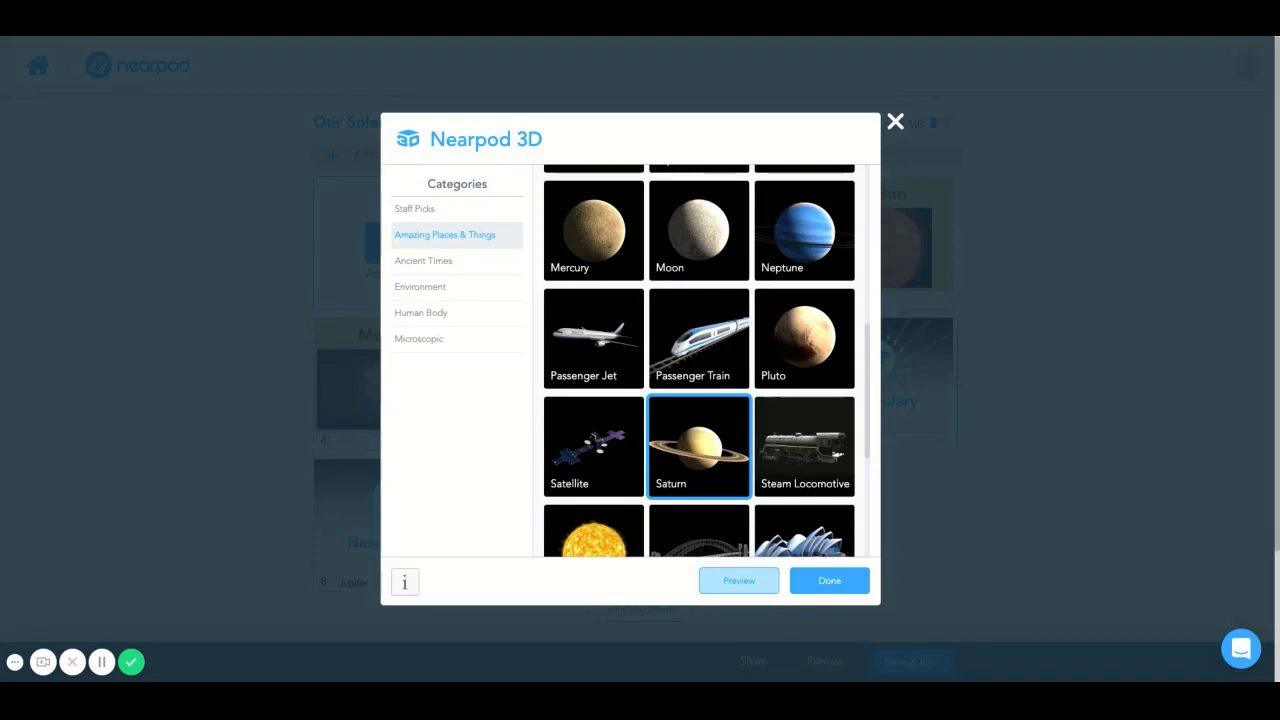
Step: Preview Saturn in 3D and insert it as slide 9 after the Jupiter slide
left_click(738, 580)
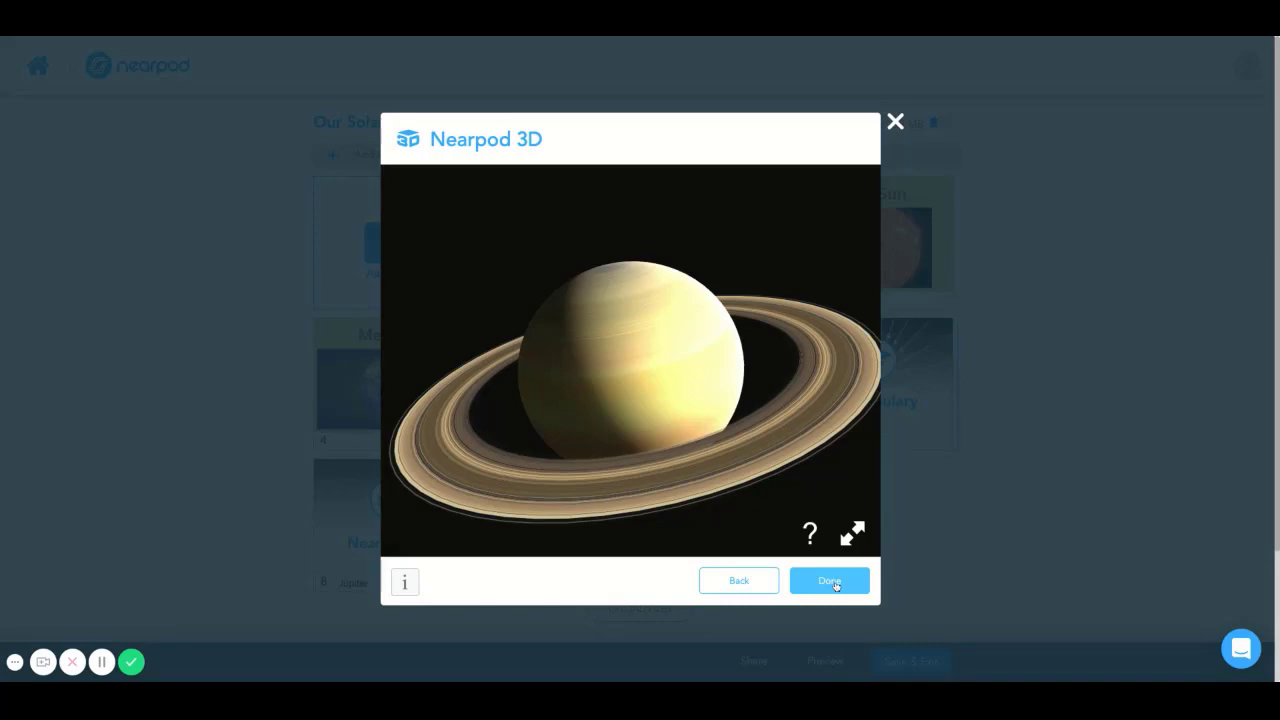
left_click(828, 580)
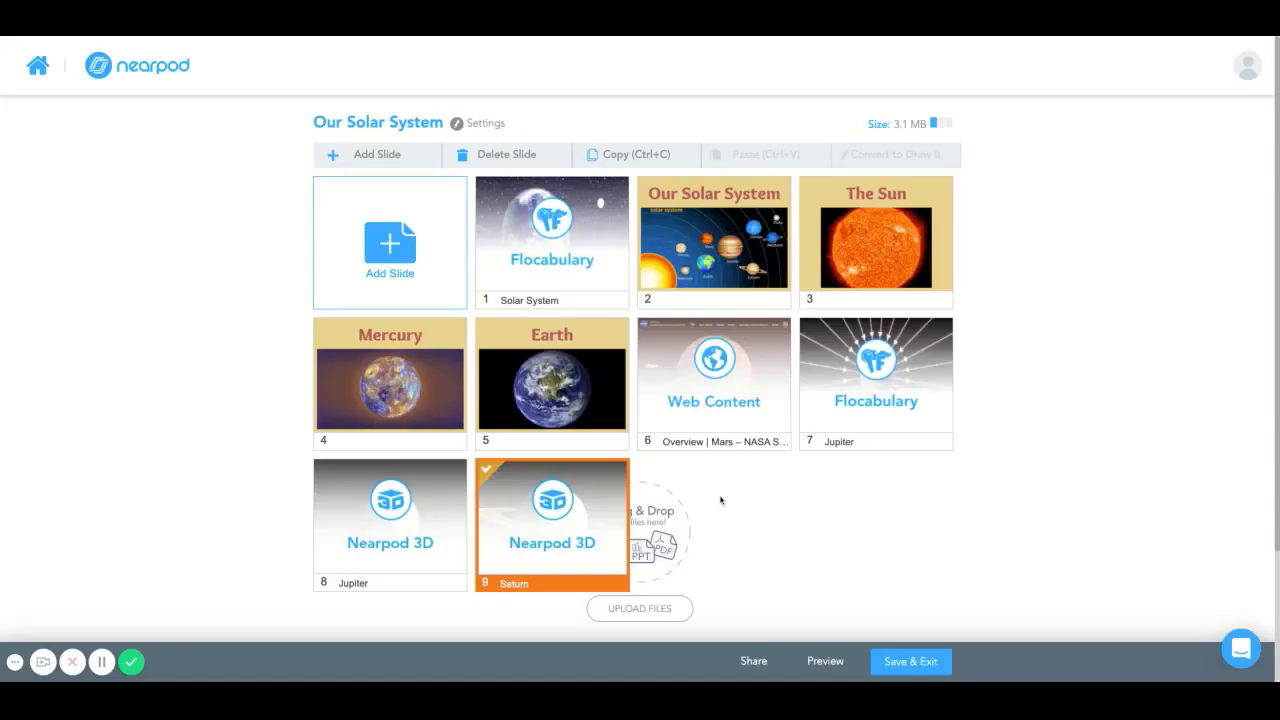
Step: Save & Exit so Our Solar System shows as saved in the presentation library
left_click(908, 660)
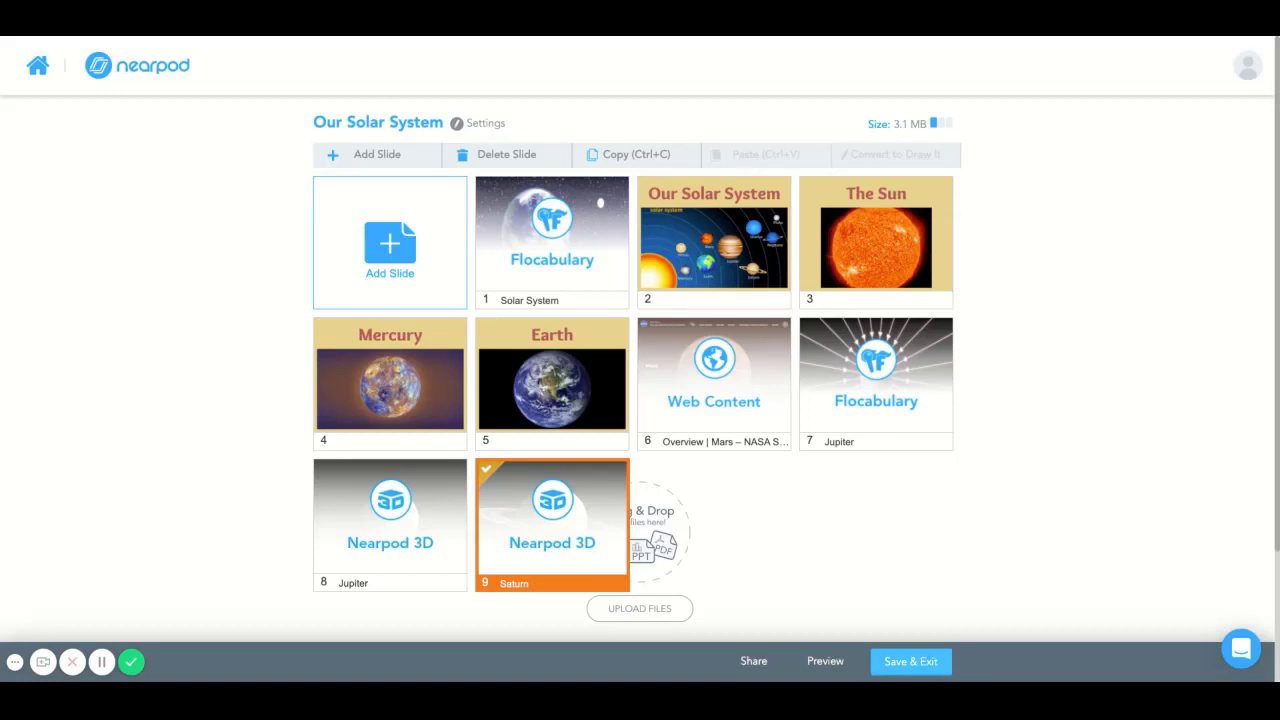
left_click(908, 660)
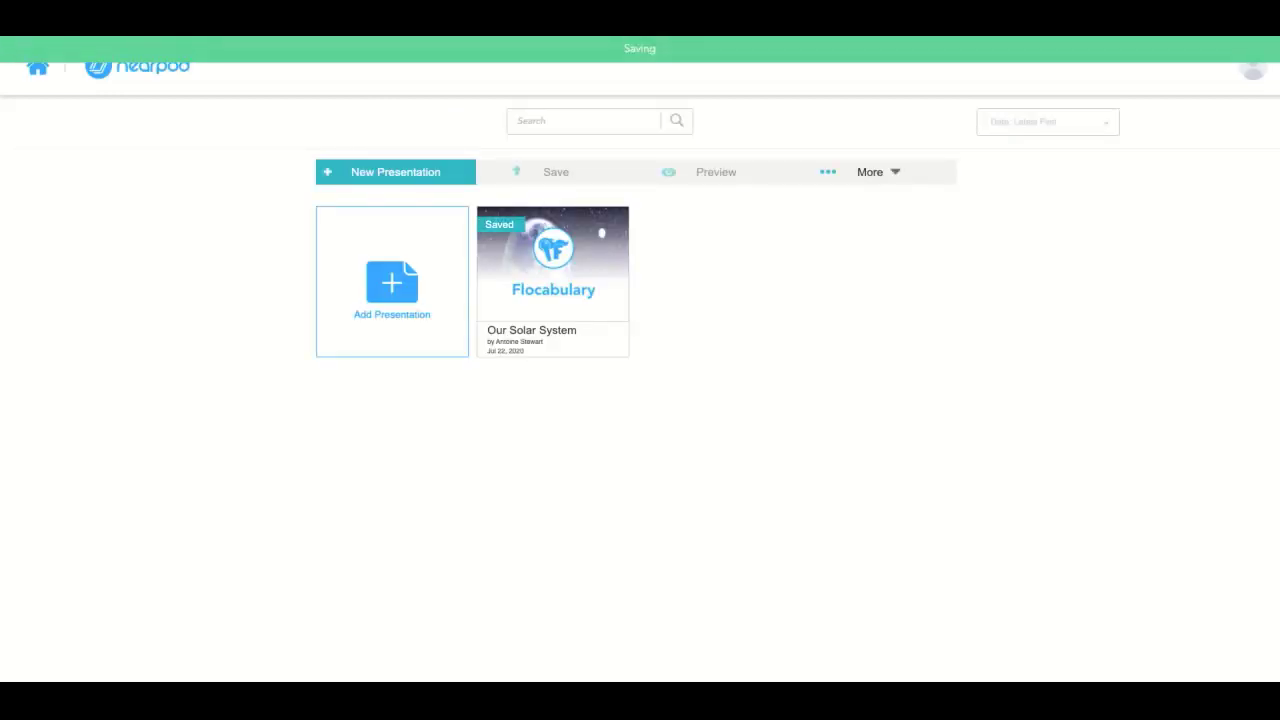